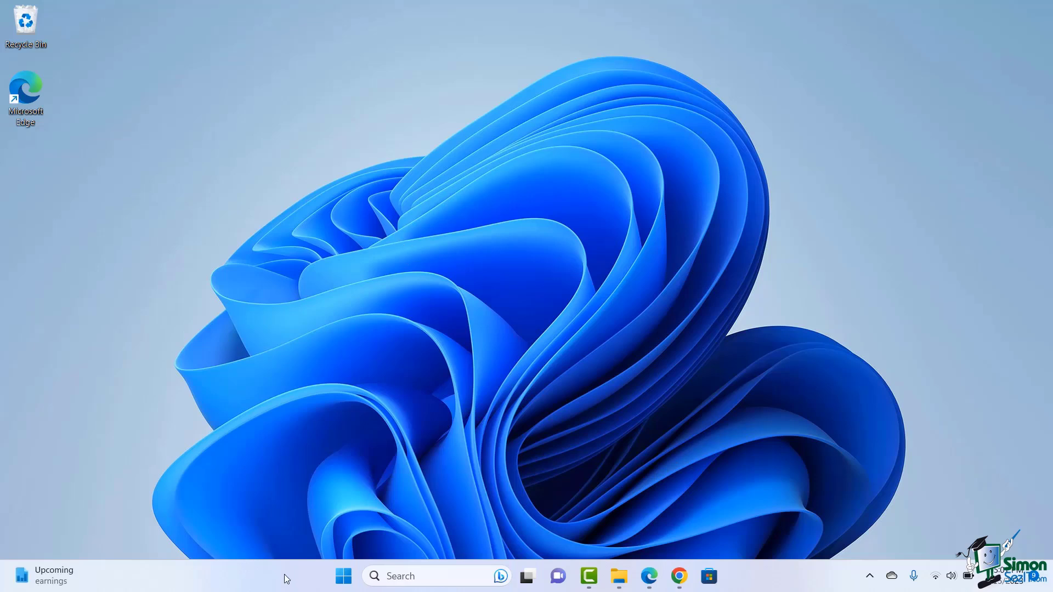
{"action": "mouse_move", "coordinate": [451, 439]}
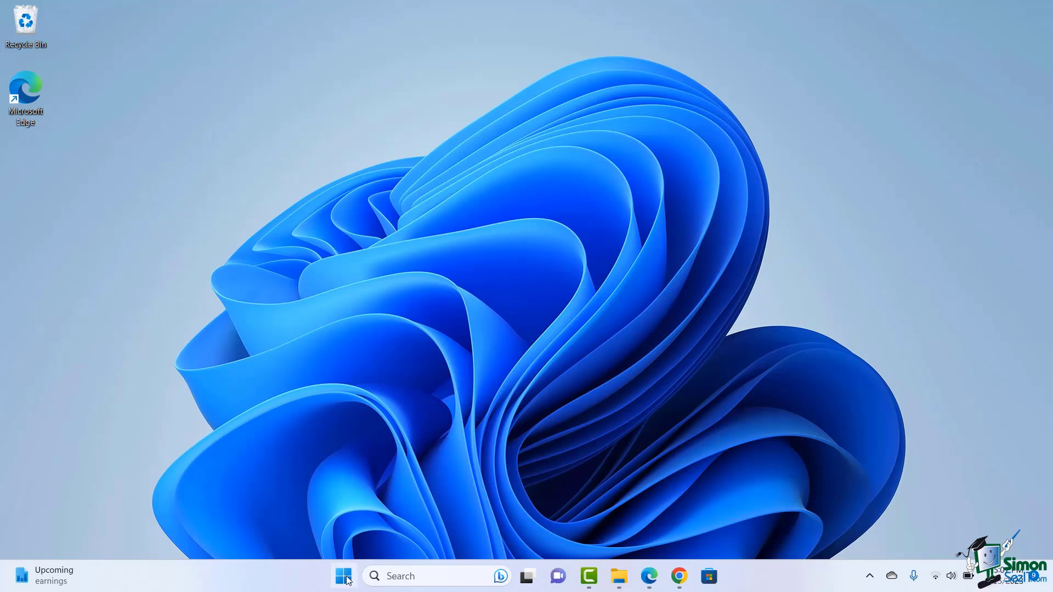
{"action": "mouse_move", "coordinate": [335, 577]}
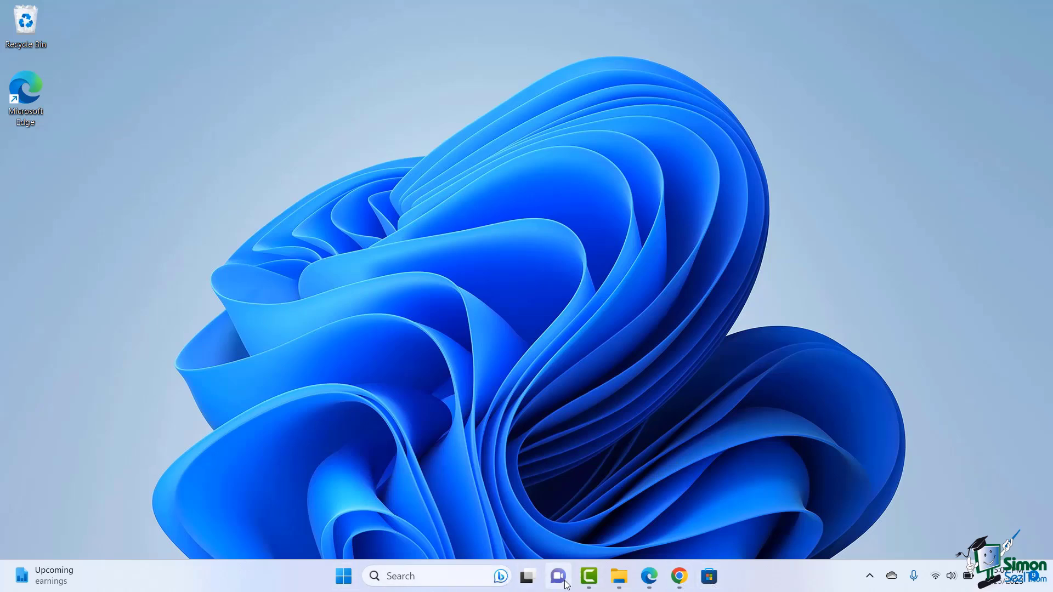
{"action": "mouse_move", "coordinate": [113, 419]}
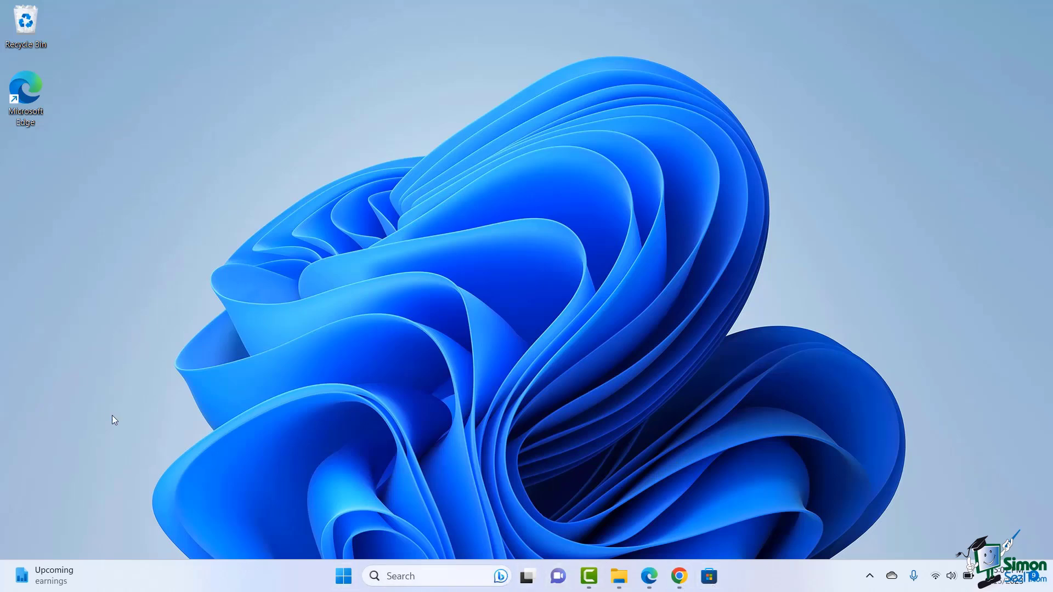
{"action": "mouse_move", "coordinate": [71, 522]}
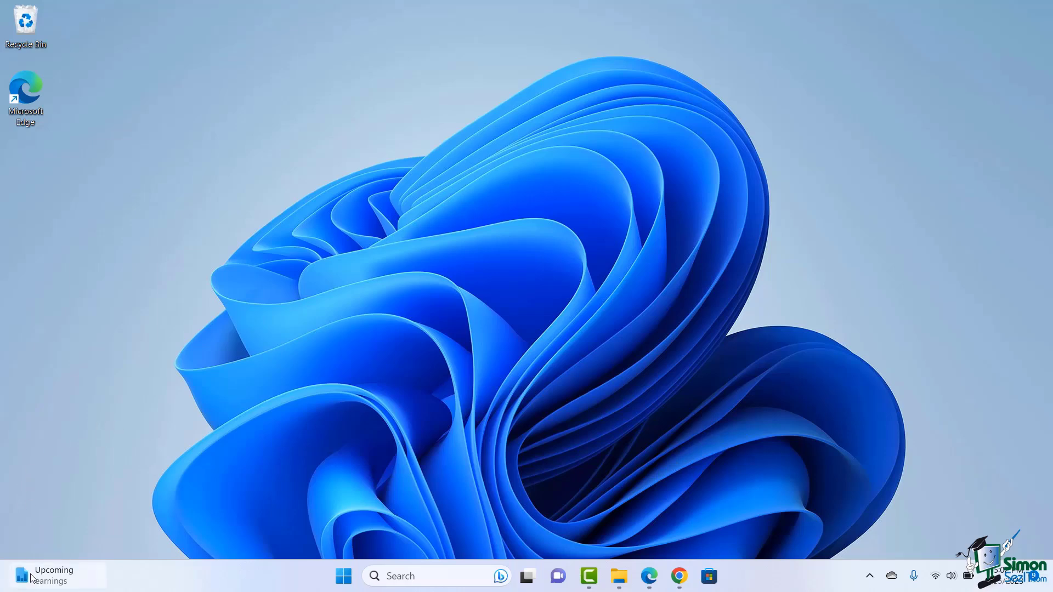
Click taskbar items, opening and then closing the Task view overview of open windows
{"action": "left_click", "coordinate": [57, 575]}
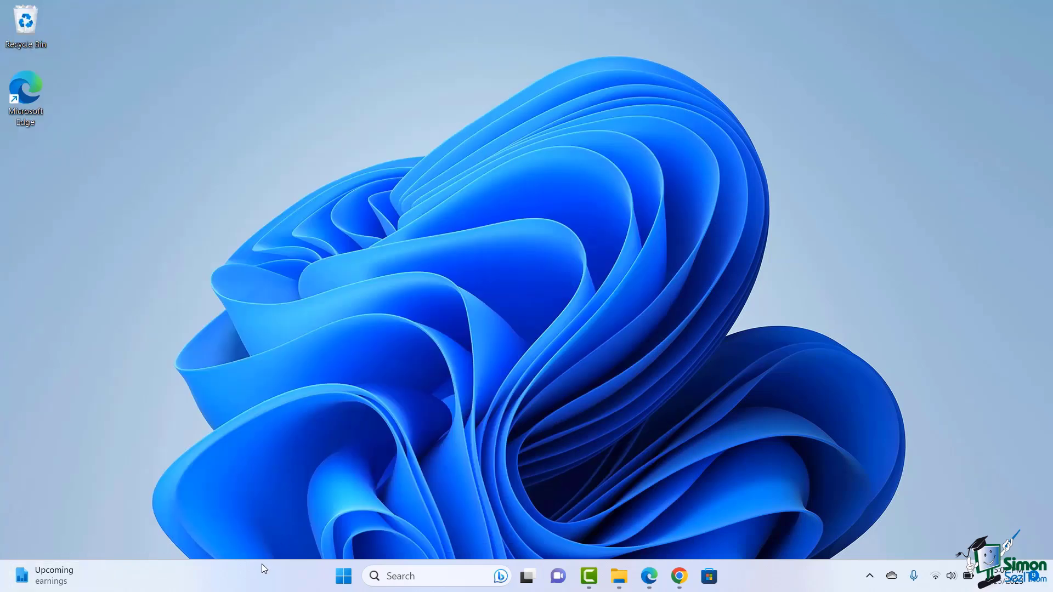
{"action": "left_click", "coordinate": [343, 576]}
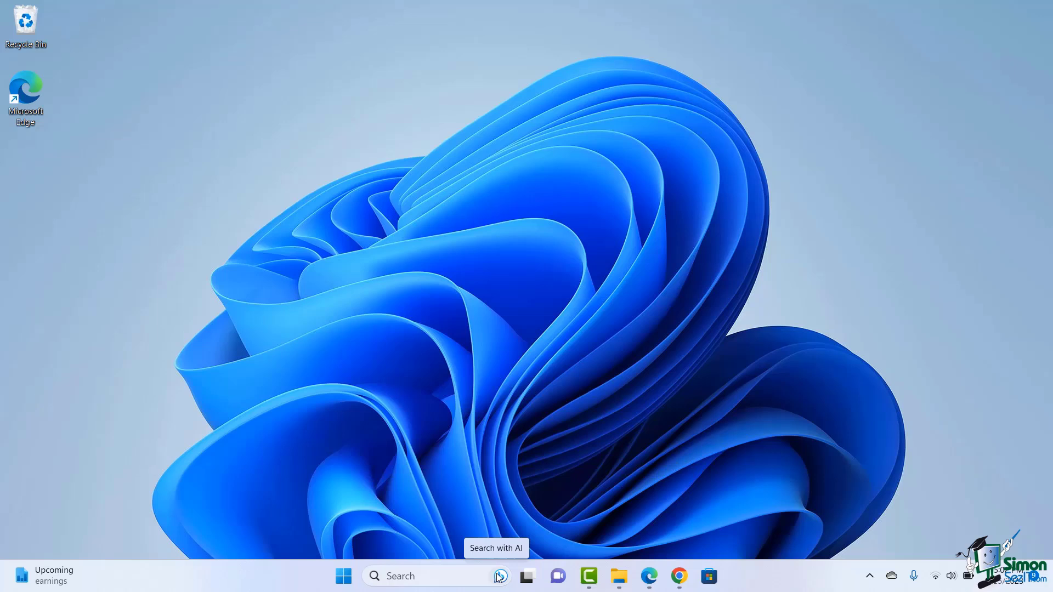
{"action": "left_click", "coordinate": [527, 576]}
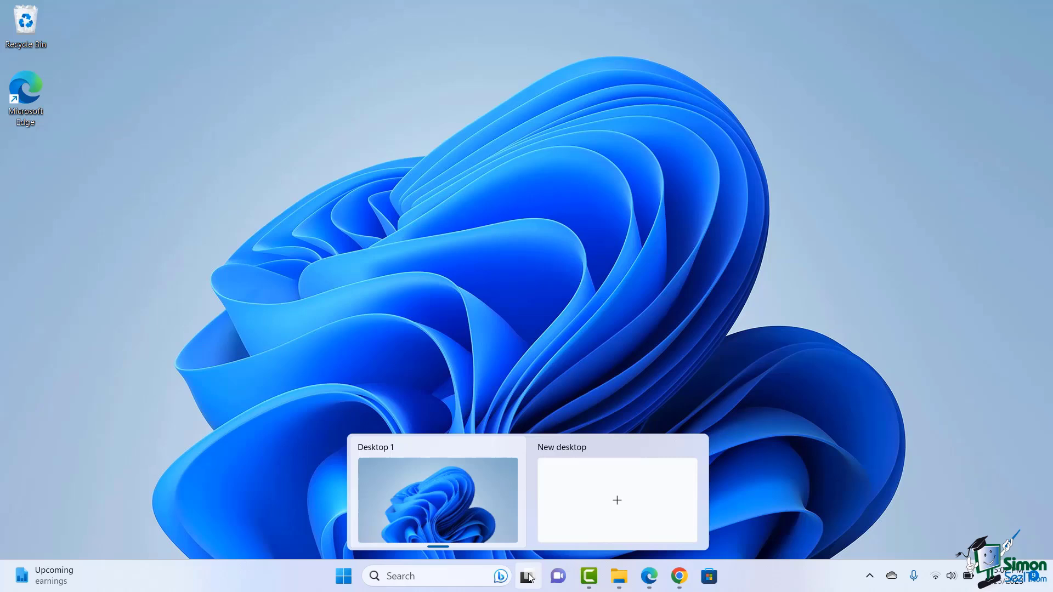
{"action": "mouse_move", "coordinate": [470, 452]}
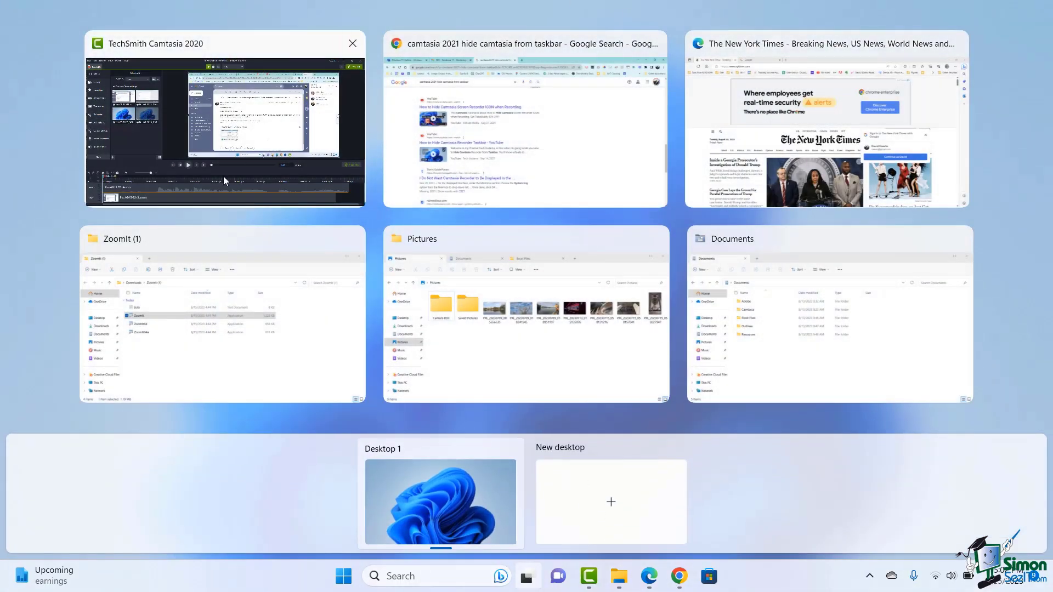
{"action": "mouse_move", "coordinate": [808, 454]}
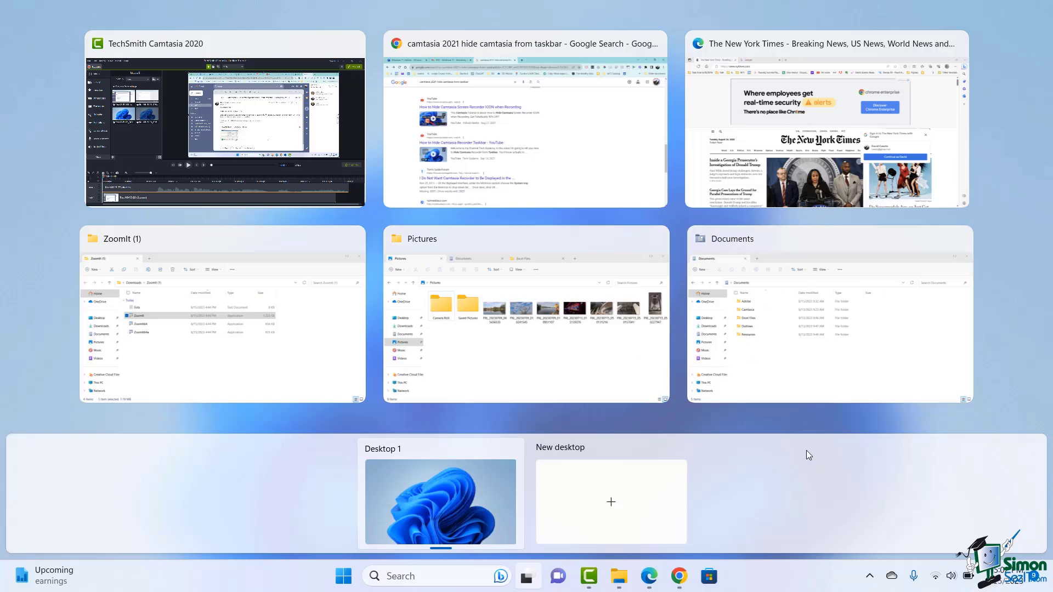
{"action": "left_click", "coordinate": [527, 577]}
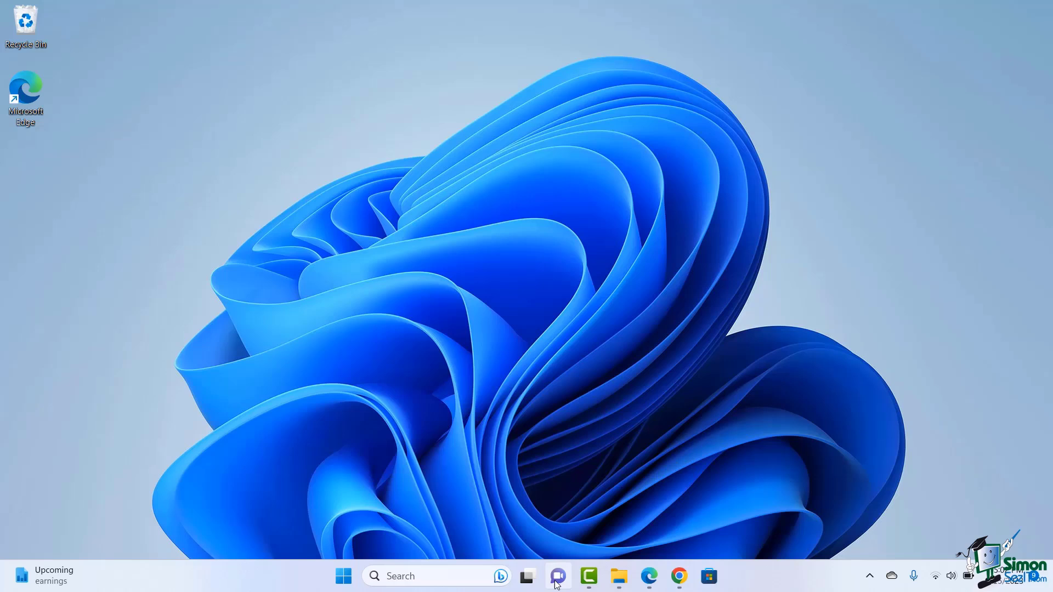
{"action": "mouse_move", "coordinate": [557, 577]}
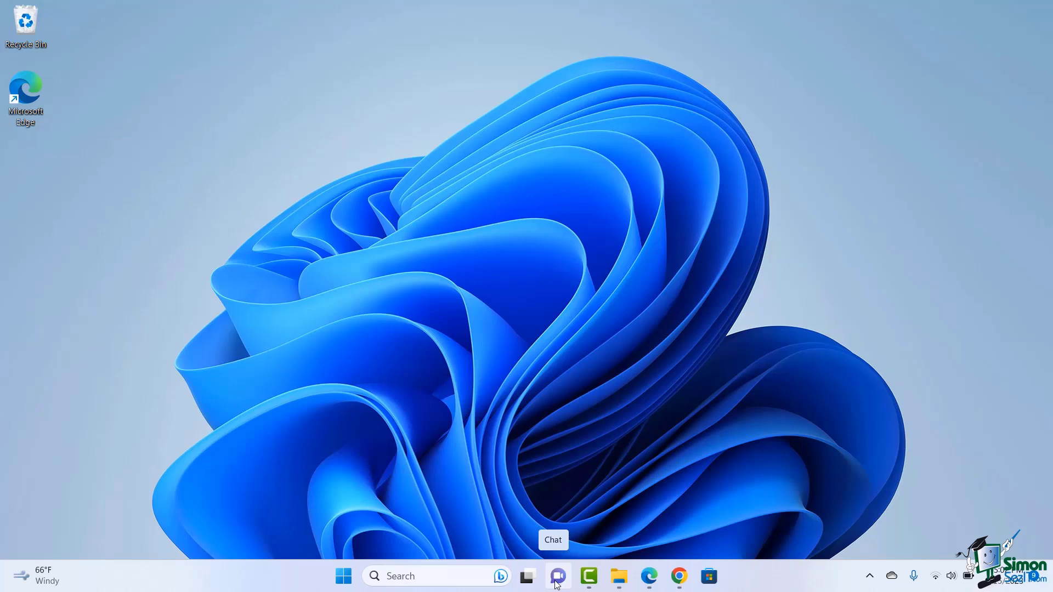
{"action": "mouse_move", "coordinate": [583, 565]}
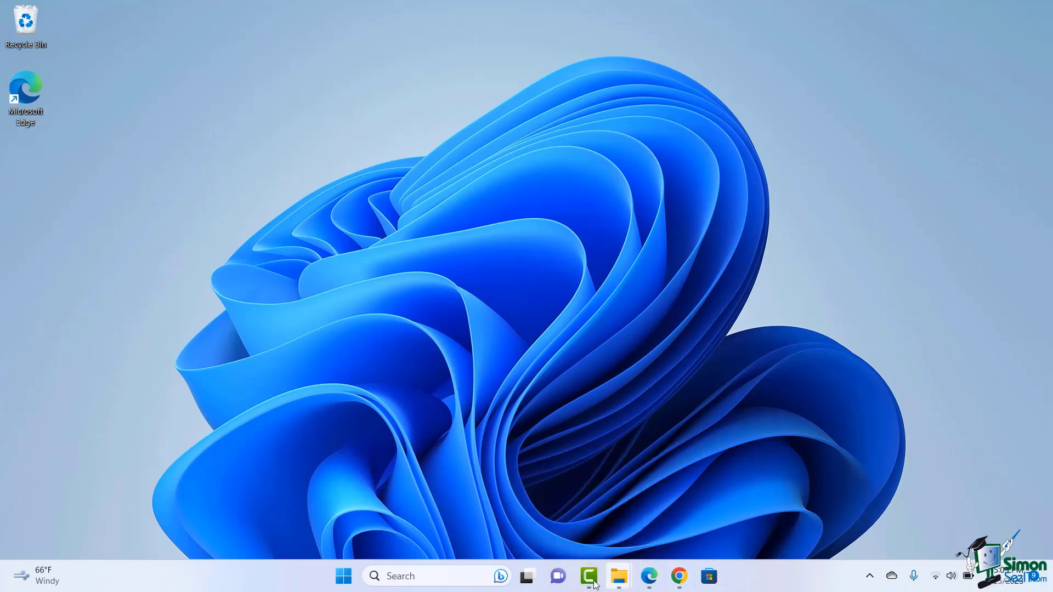
{"action": "mouse_move", "coordinate": [587, 576]}
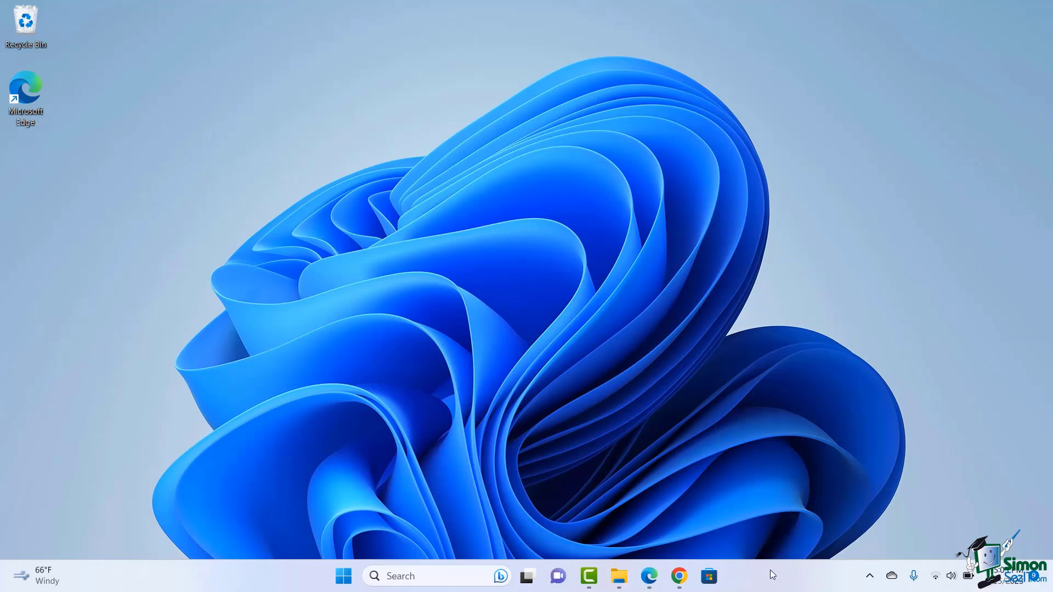
Open taskbar settings and set Search to Search box, briefly trying Icon and label
{"action": "right_click", "coordinate": [772, 574]}
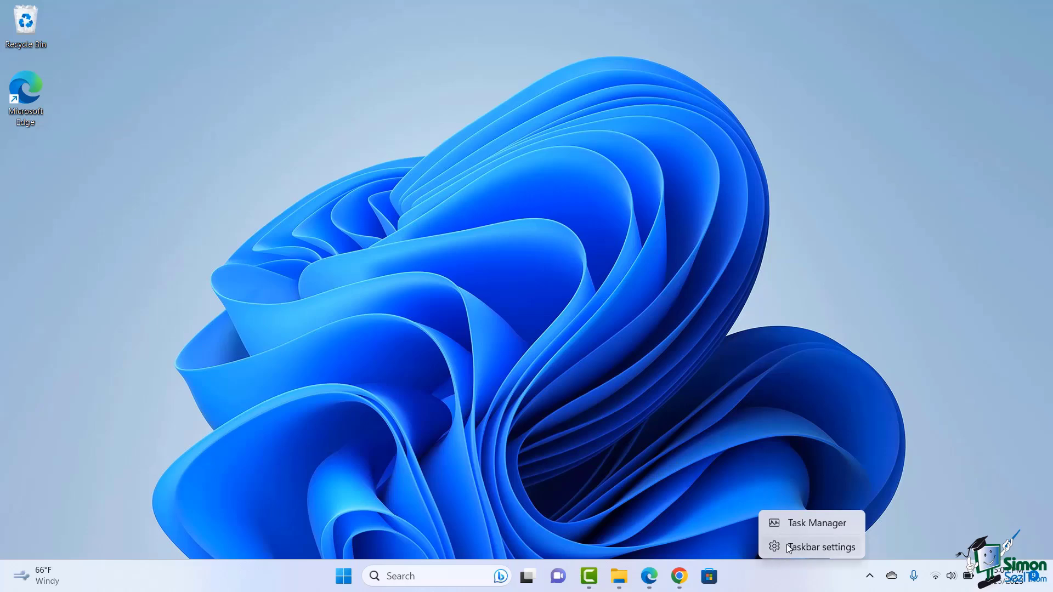
{"action": "left_click", "coordinate": [820, 547]}
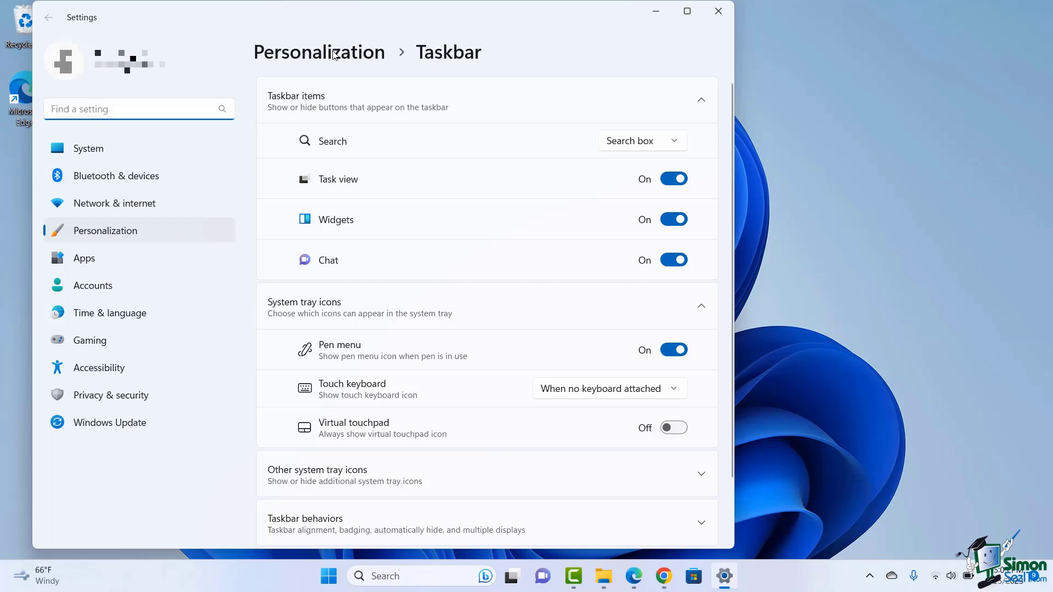
{"action": "mouse_move", "coordinate": [99, 30]}
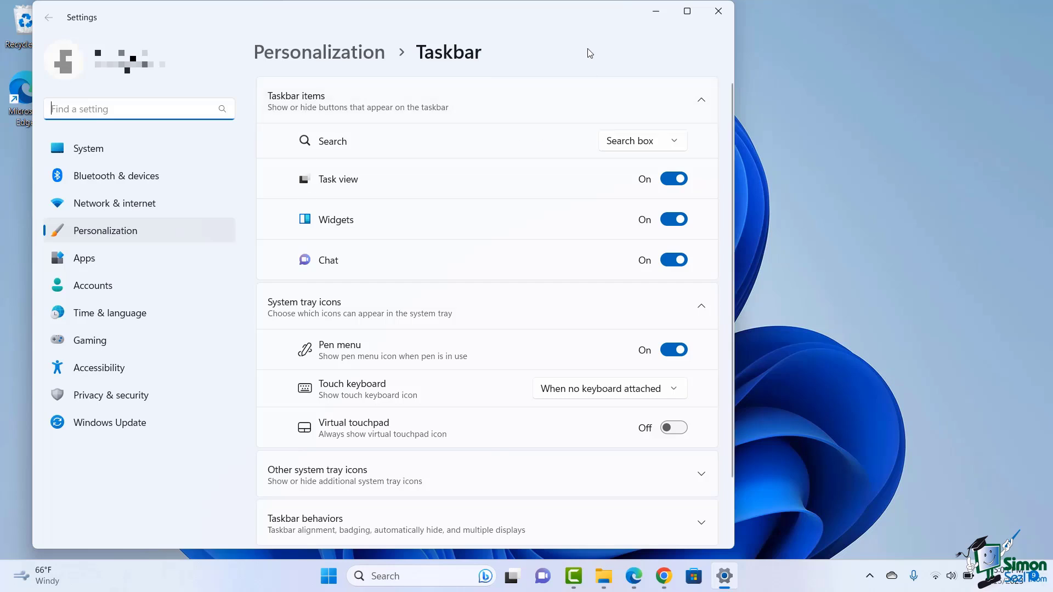
{"action": "mouse_move", "coordinate": [306, 150]}
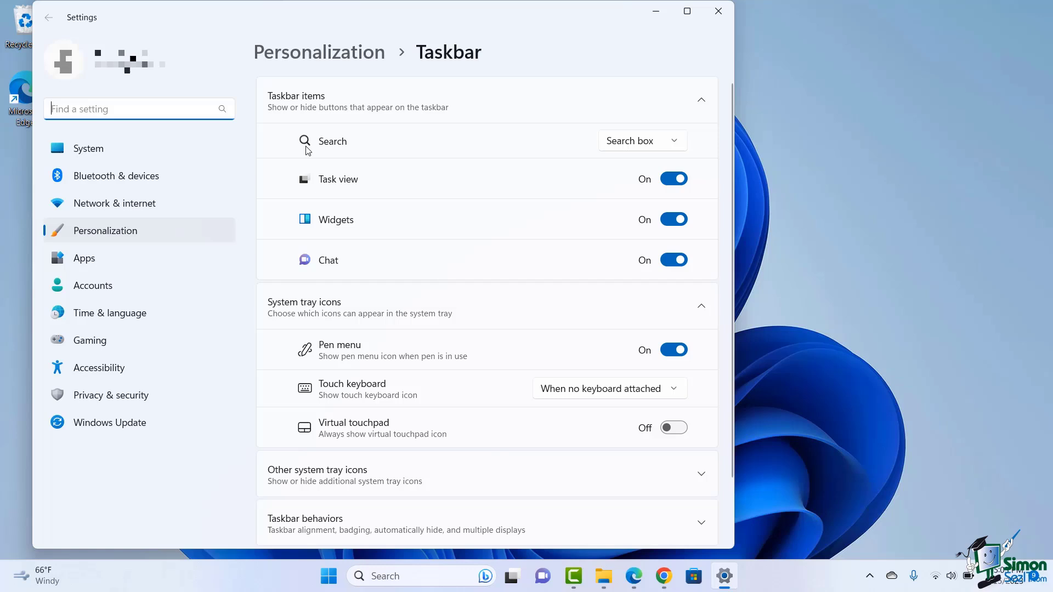
{"action": "left_click", "coordinate": [640, 141]}
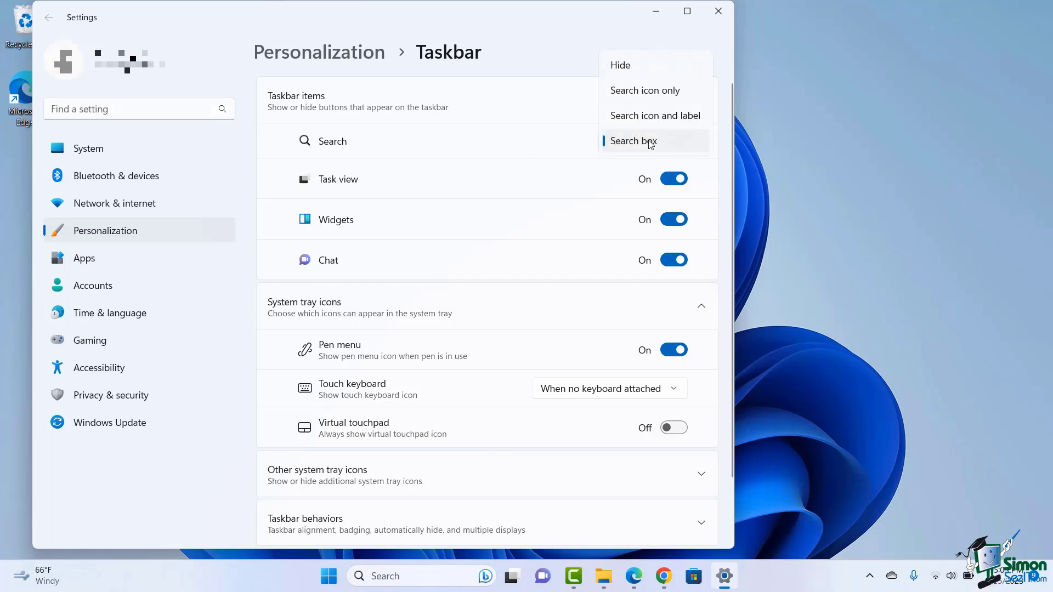
{"action": "mouse_move", "coordinate": [643, 89]}
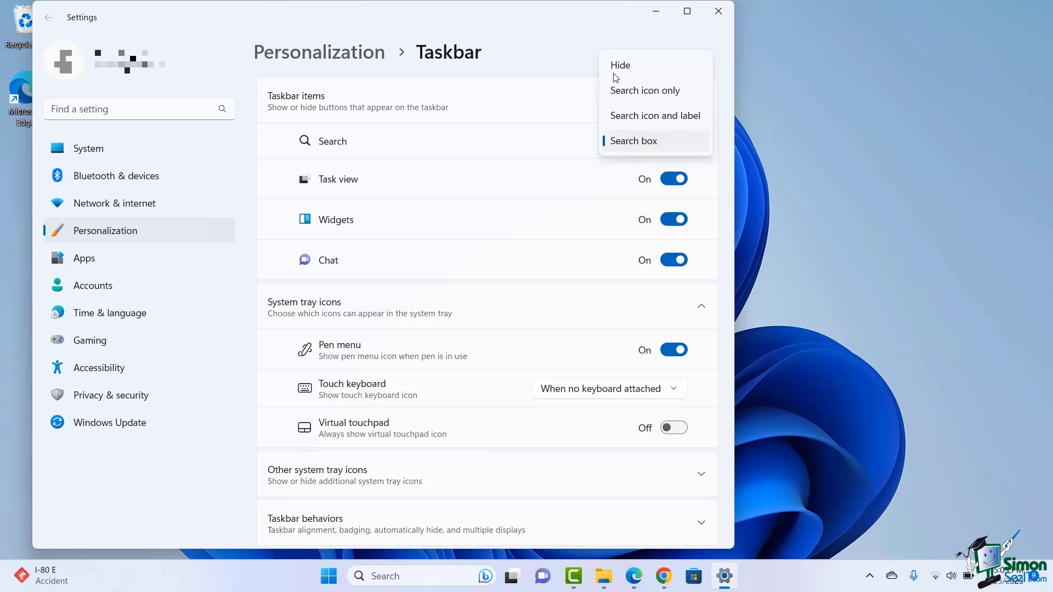
{"action": "mouse_move", "coordinate": [624, 116]}
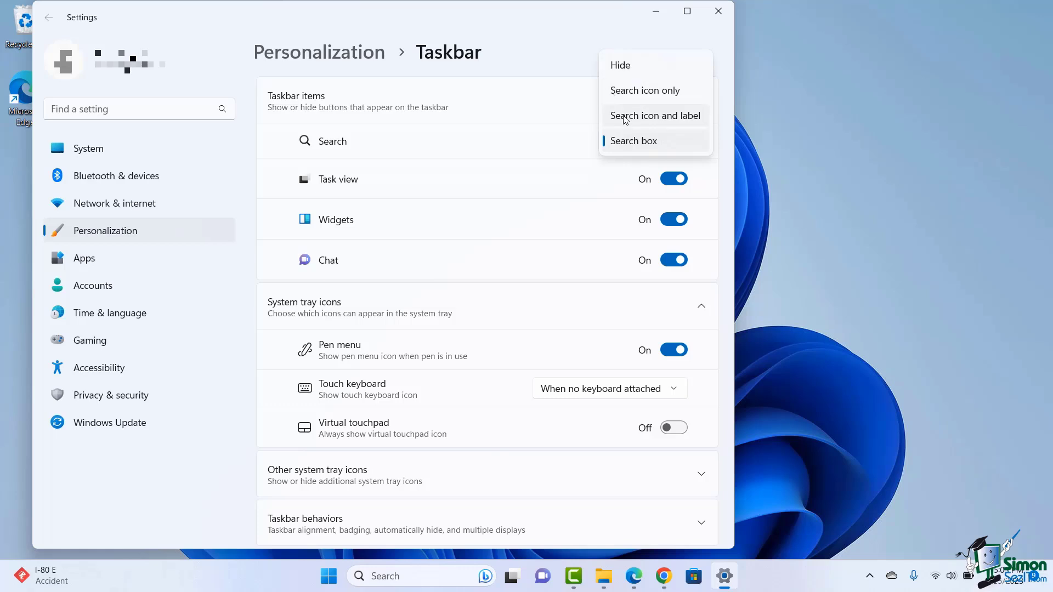
{"action": "left_click", "coordinate": [654, 116]}
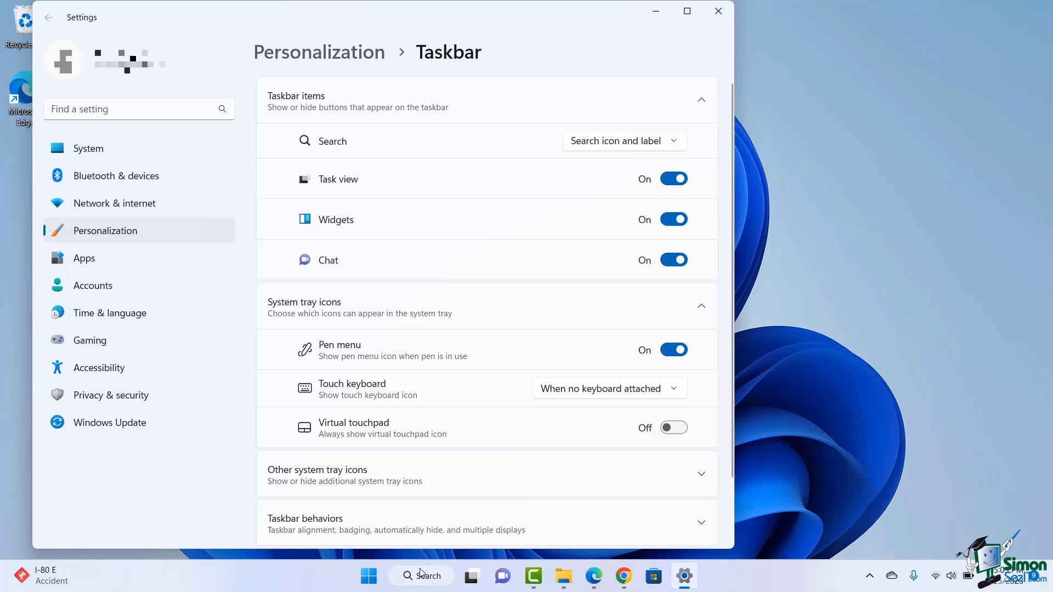
{"action": "left_click", "coordinate": [621, 141]}
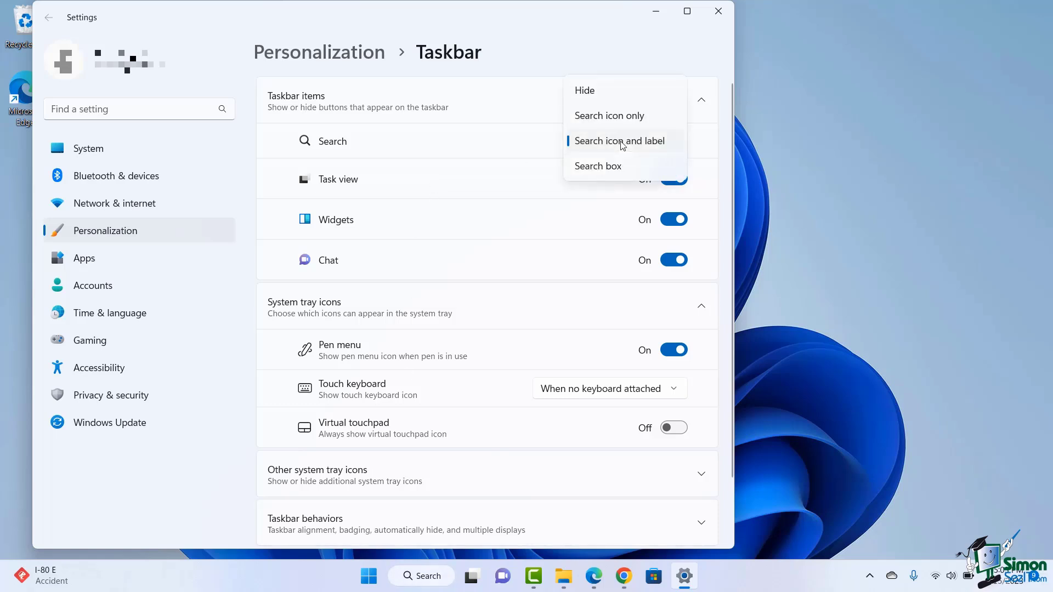
{"action": "left_click", "coordinate": [609, 116]}
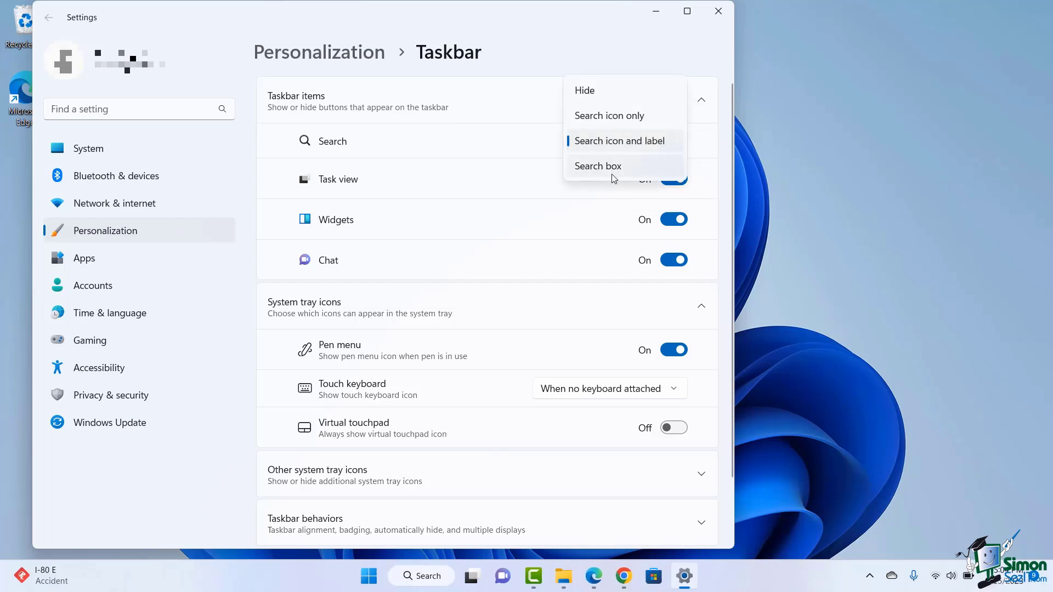
{"action": "left_click", "coordinate": [597, 165]}
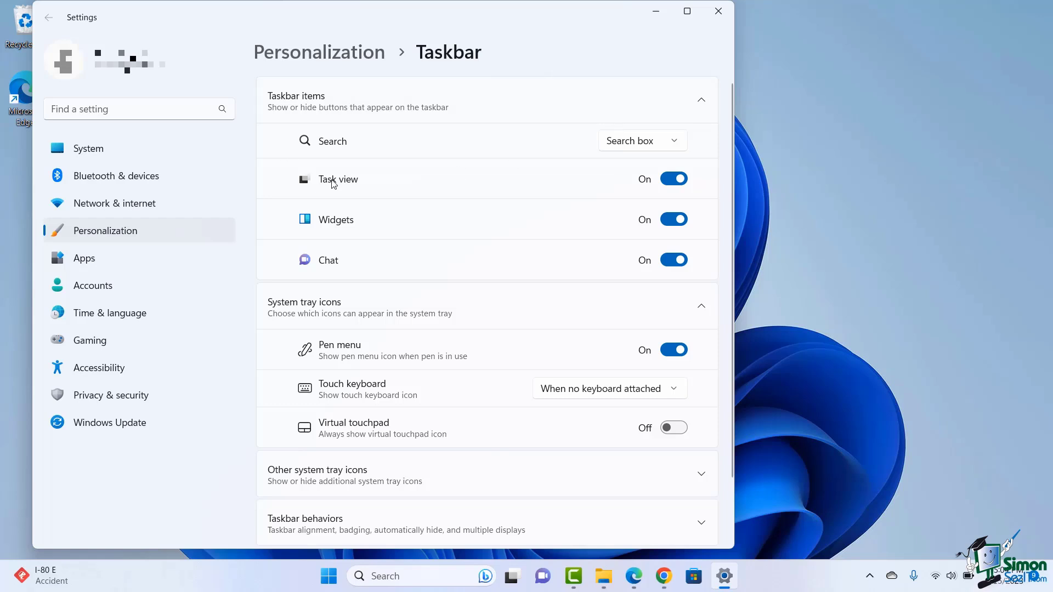
{"action": "mouse_move", "coordinate": [341, 189]}
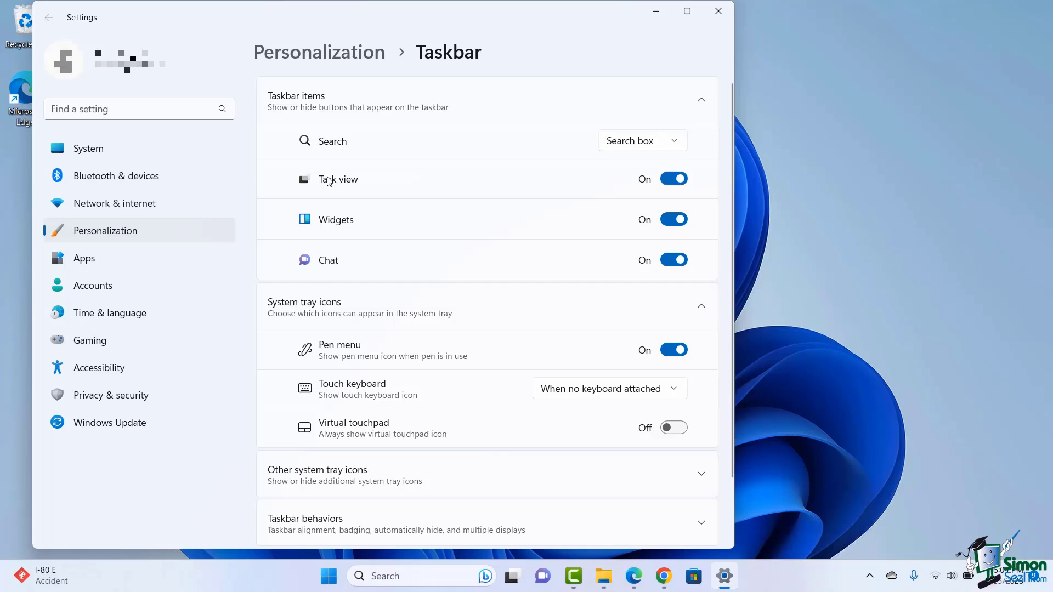
Turn Task view and Chat off, toggling Widgets off and back on
{"action": "left_click", "coordinate": [672, 179]}
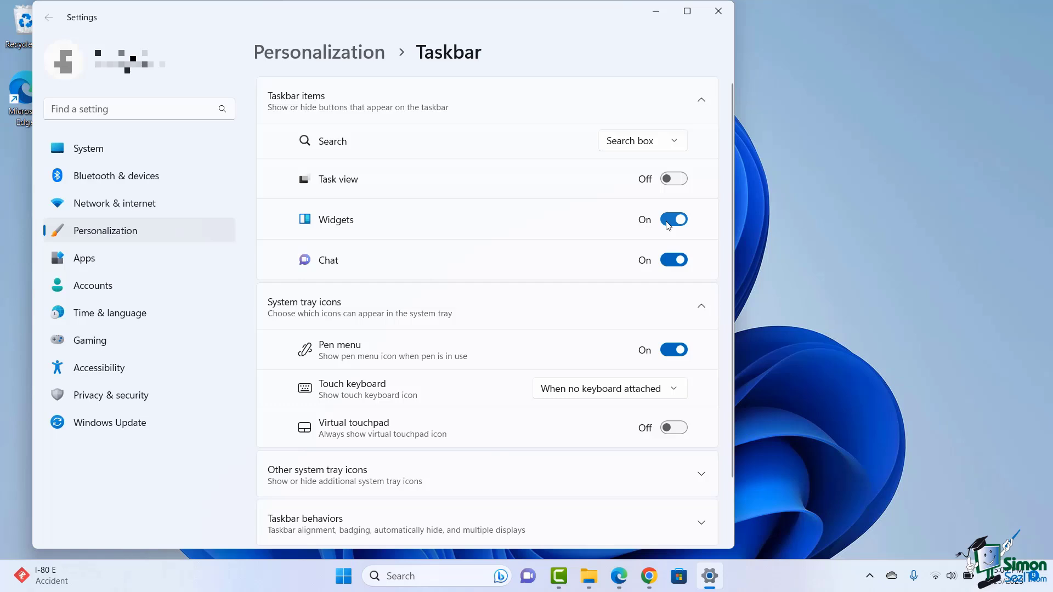
{"action": "left_click", "coordinate": [672, 218]}
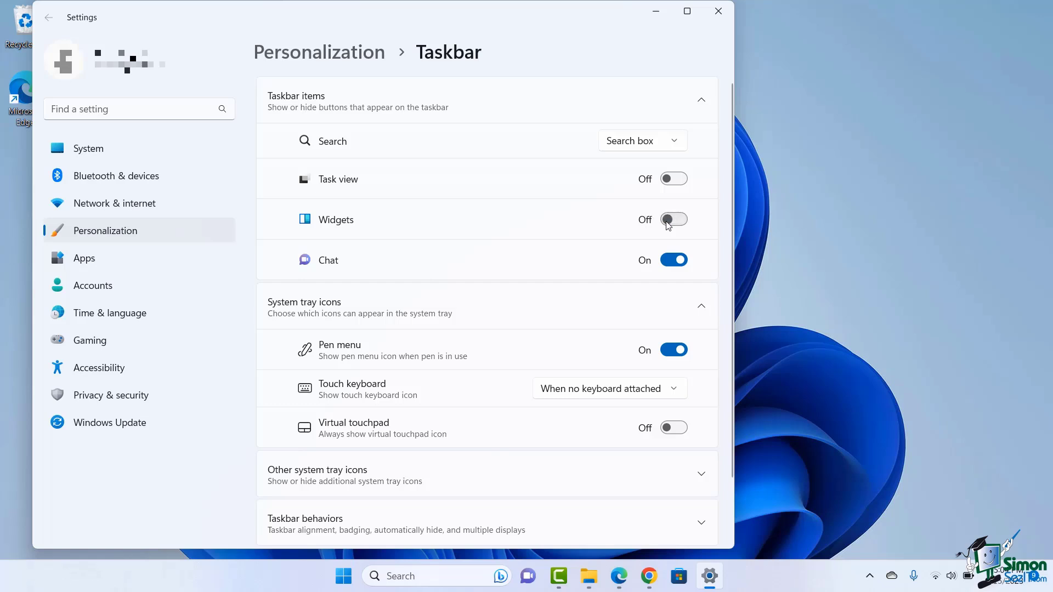
{"action": "left_click", "coordinate": [674, 219]}
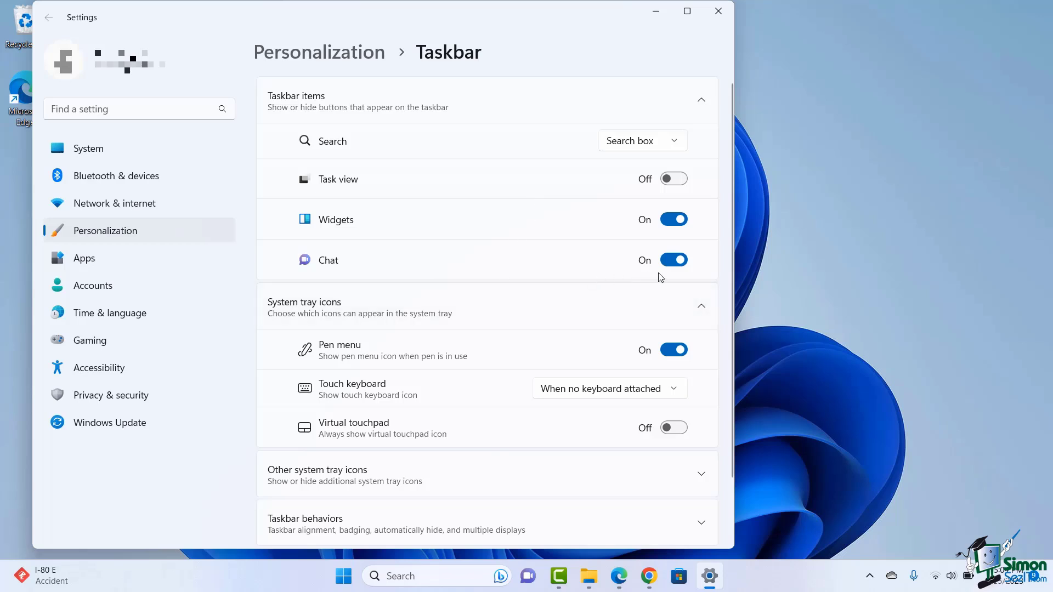
{"action": "left_click", "coordinate": [672, 260]}
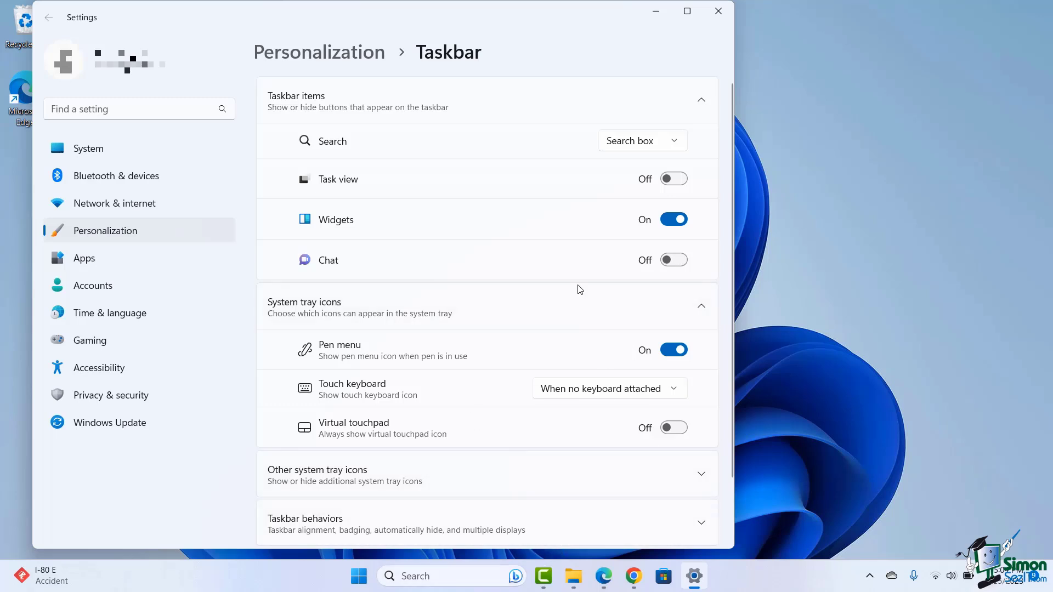
{"action": "mouse_move", "coordinate": [541, 284]}
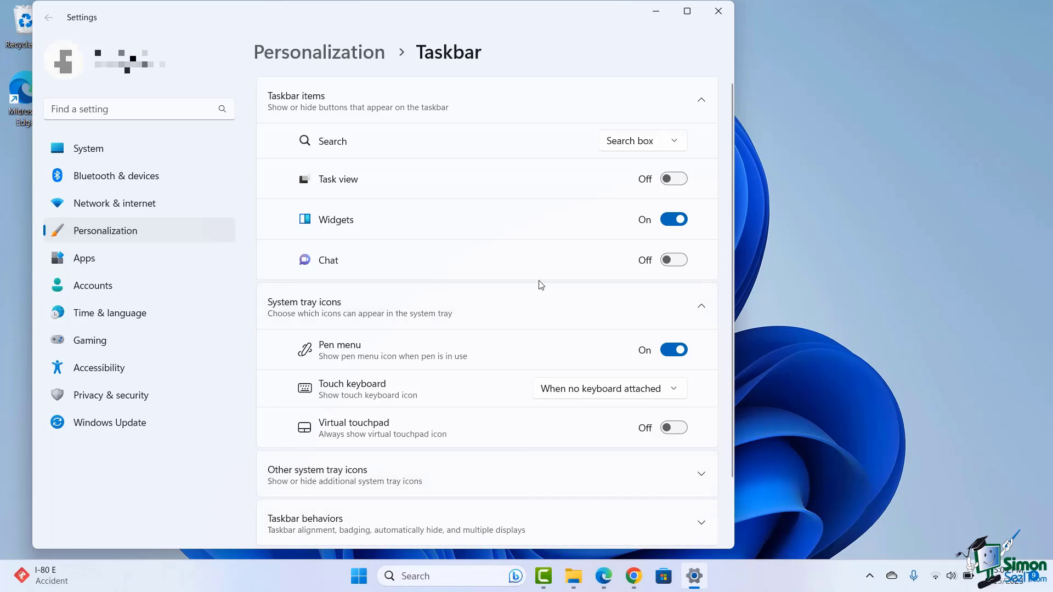
Set Taskbar alignment to Left, briefly enabling then disabling automatic taskbar hiding
{"action": "scroll", "scroll_direction": "down", "scroll_amount": 3}
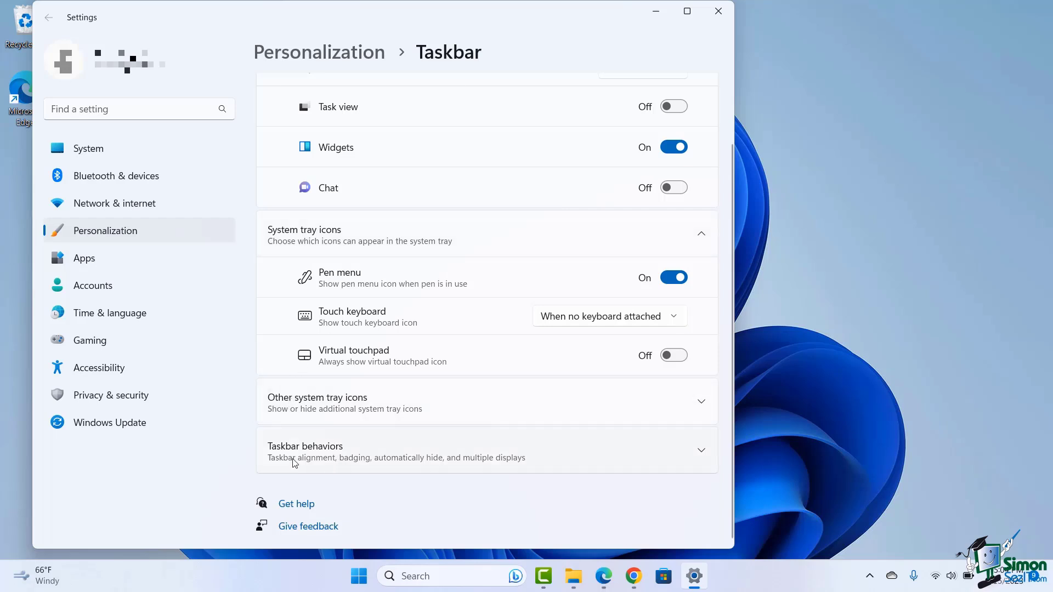
{"action": "mouse_move", "coordinate": [341, 455]}
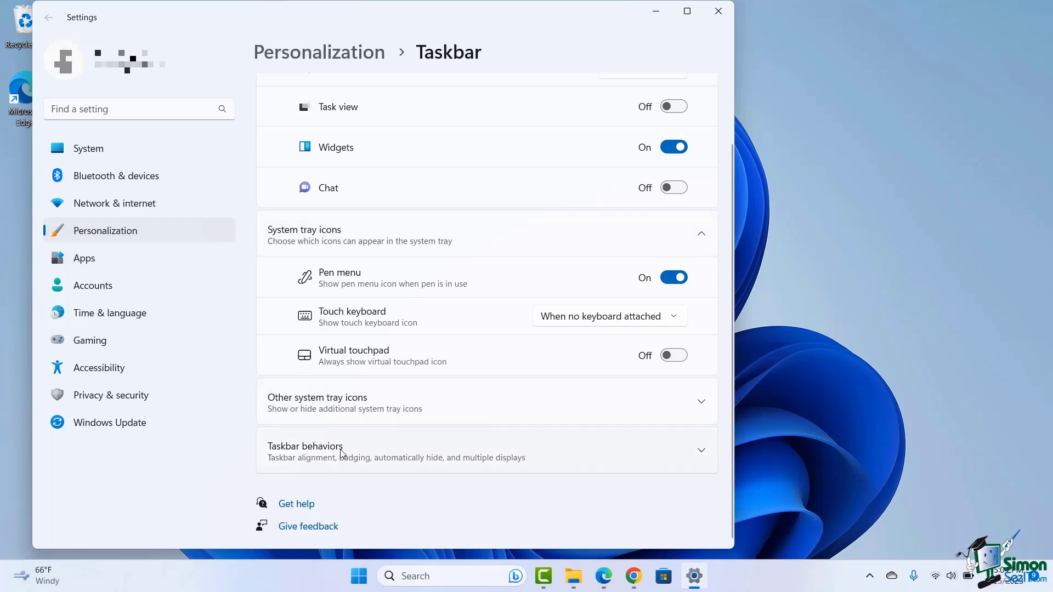
{"action": "left_click", "coordinate": [305, 446]}
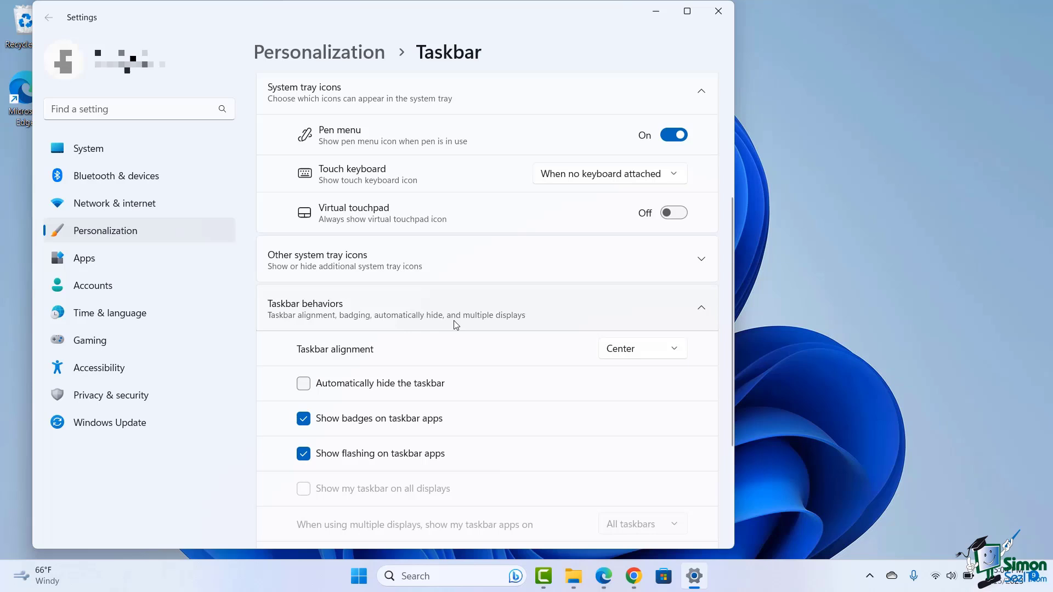
{"action": "mouse_move", "coordinate": [554, 356]}
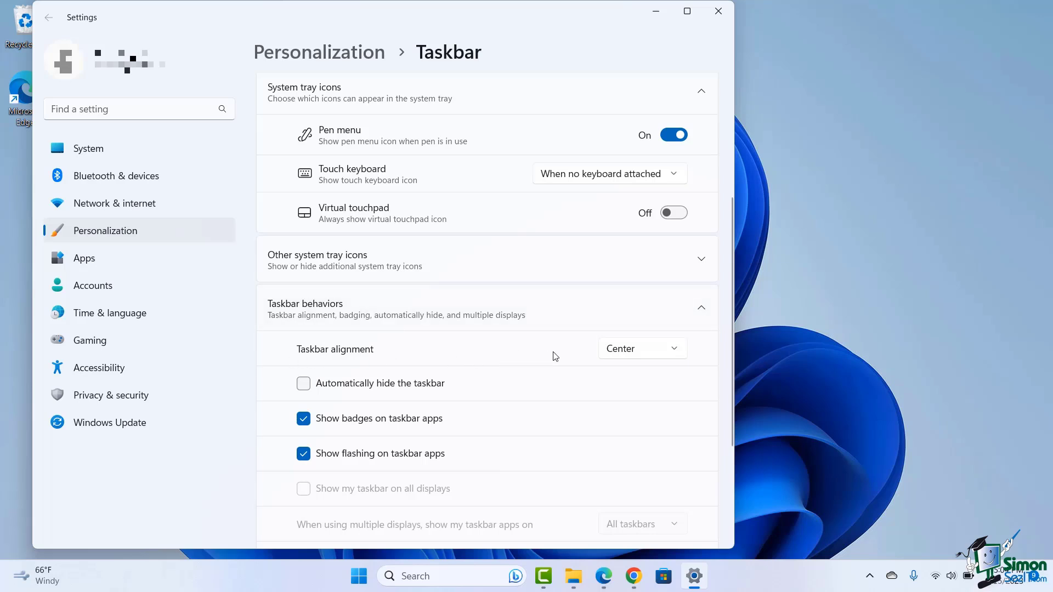
{"action": "left_click", "coordinate": [641, 348]}
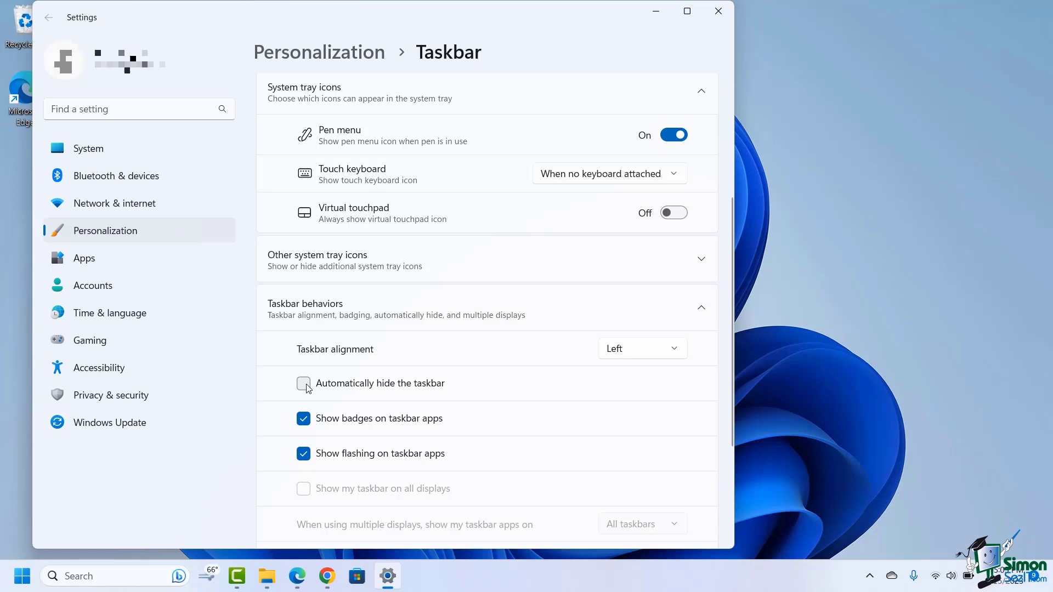
{"action": "left_click", "coordinate": [303, 383]}
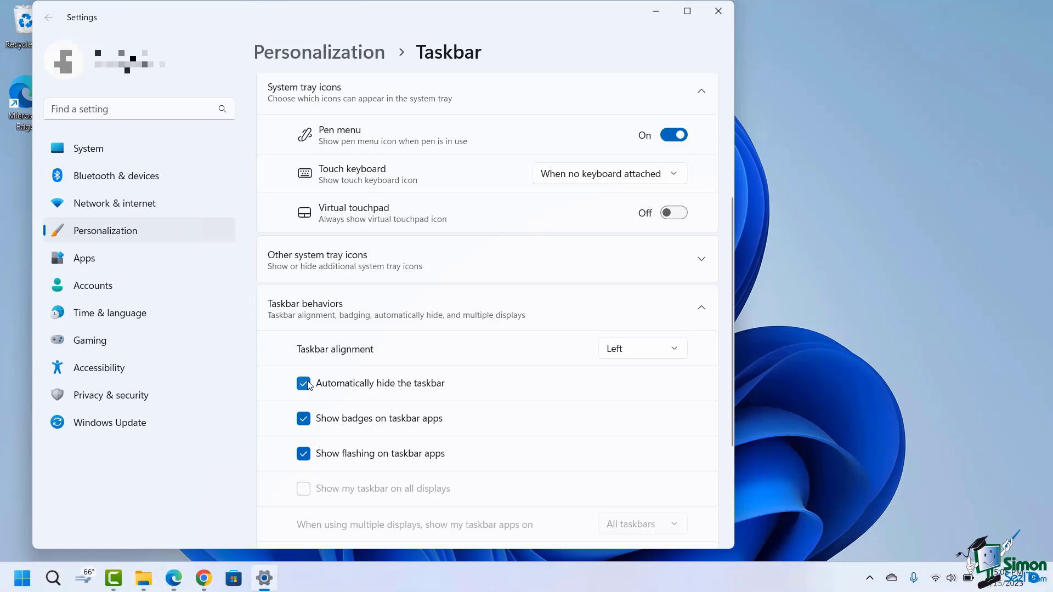
{"action": "left_click", "coordinate": [303, 383]}
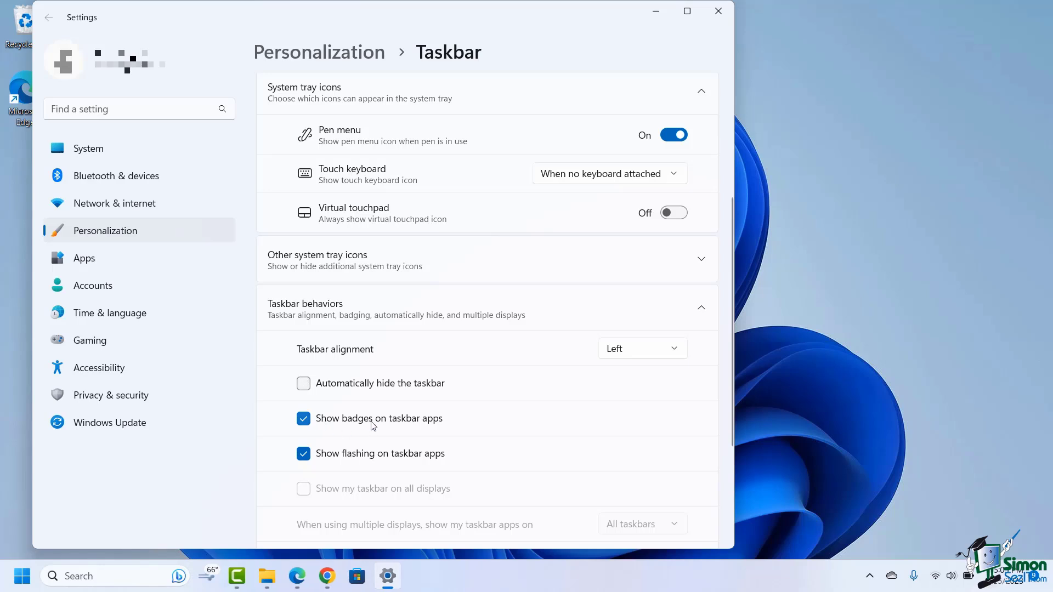
{"action": "mouse_move", "coordinate": [370, 427]}
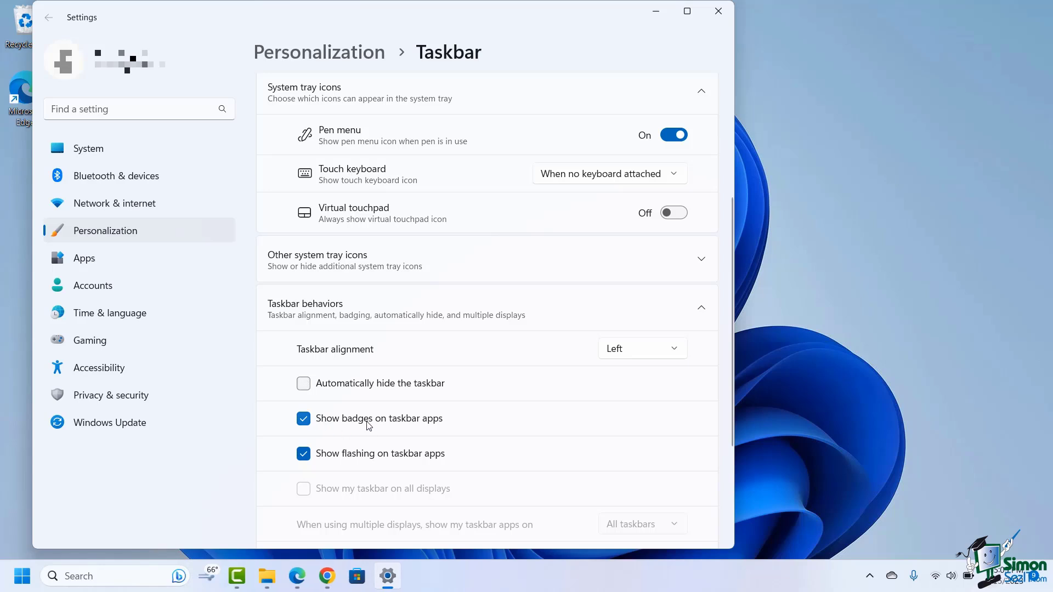
{"action": "mouse_move", "coordinate": [372, 428]}
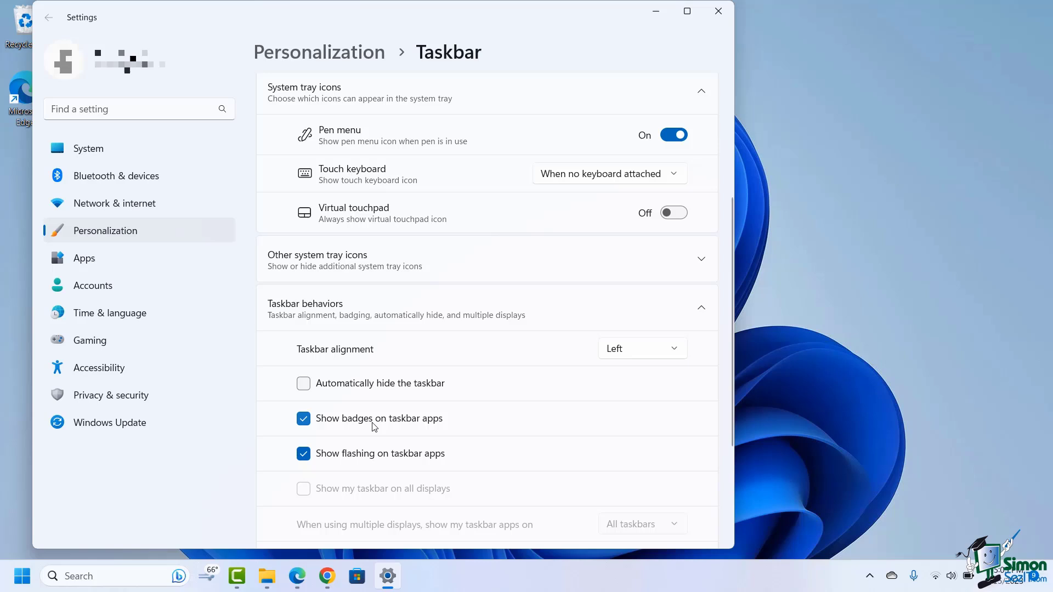